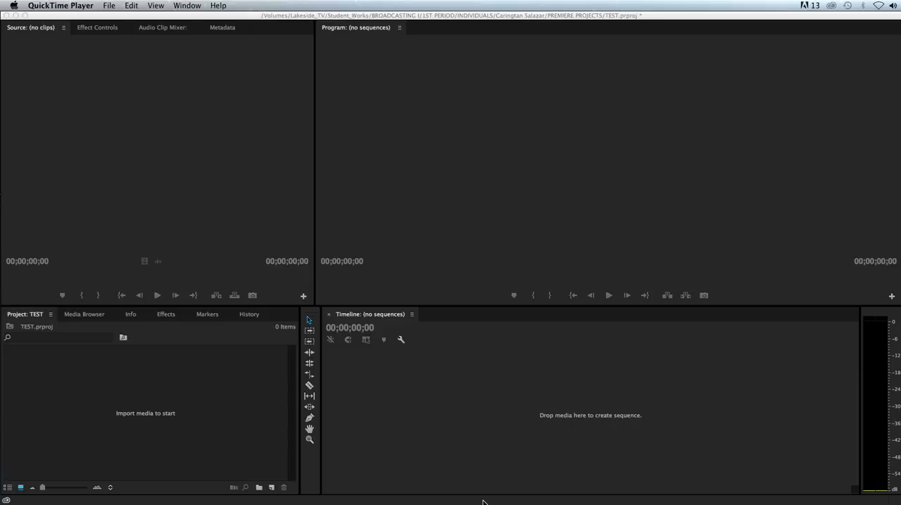
pyautogui.moveTo(253, 411)
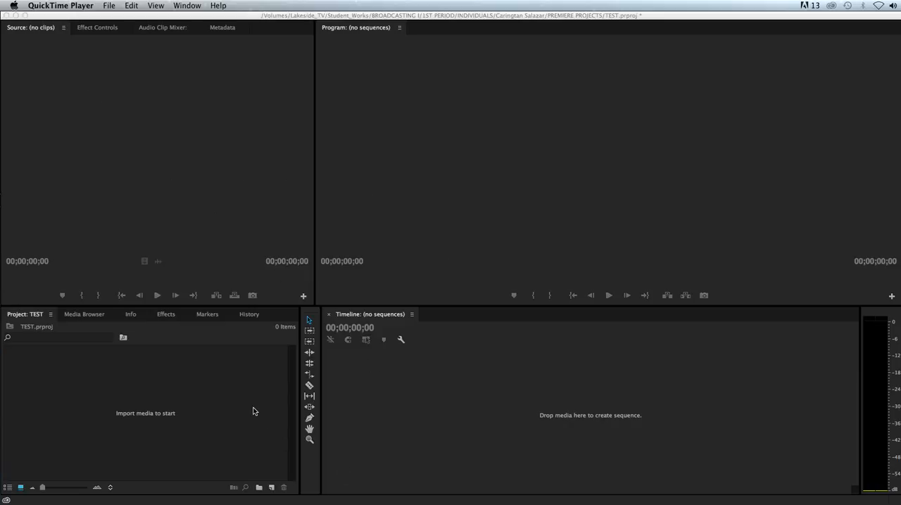
pyautogui.moveTo(251, 411)
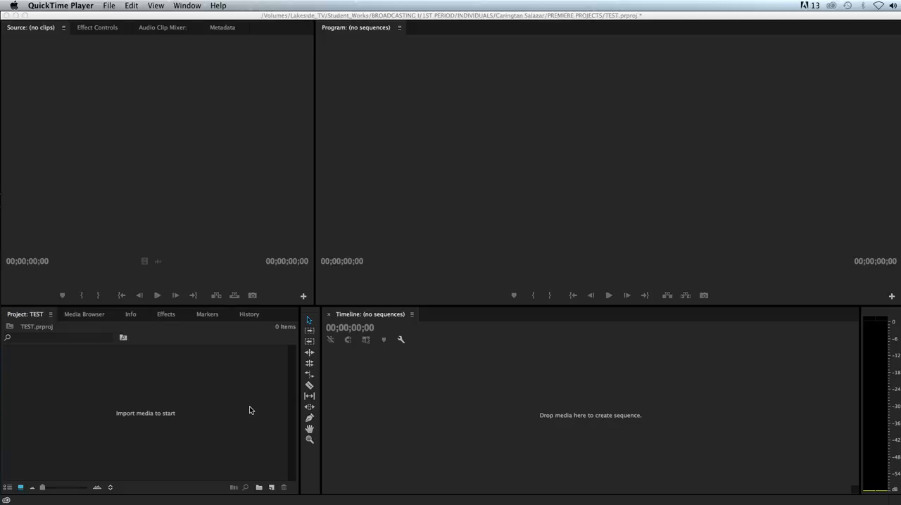
pyautogui.moveTo(70, 307)
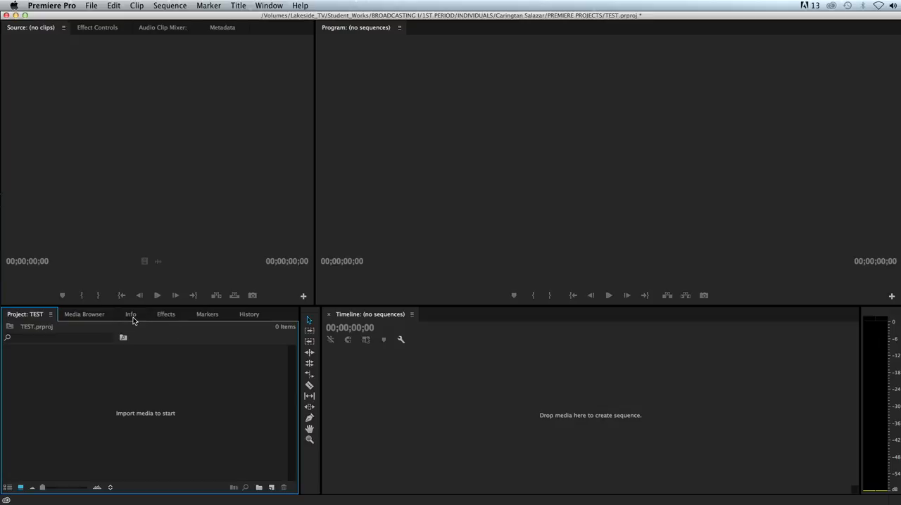
pyautogui.moveTo(155, 374)
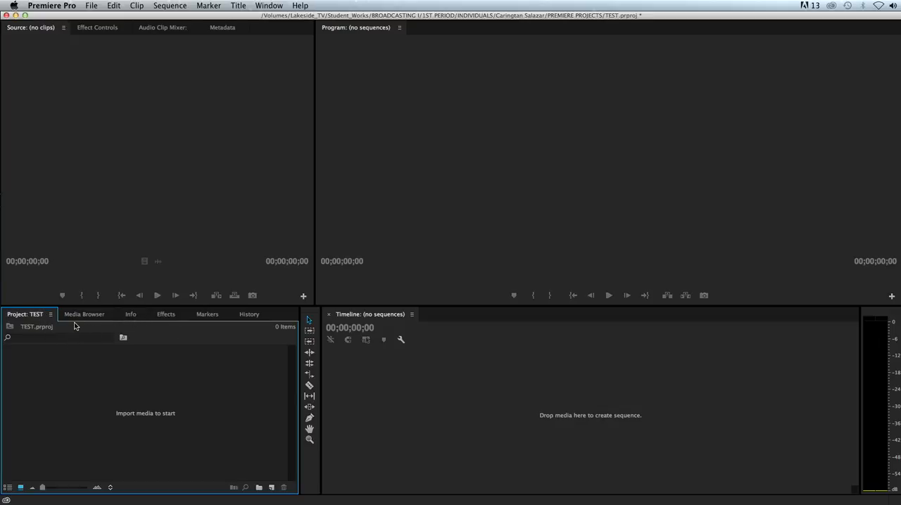
pyautogui.moveTo(299, 316)
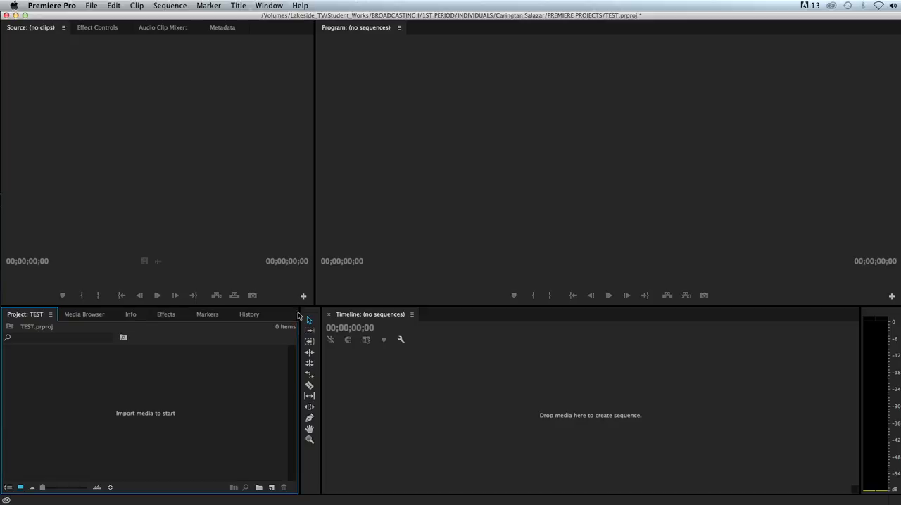
pyautogui.moveTo(188, 366)
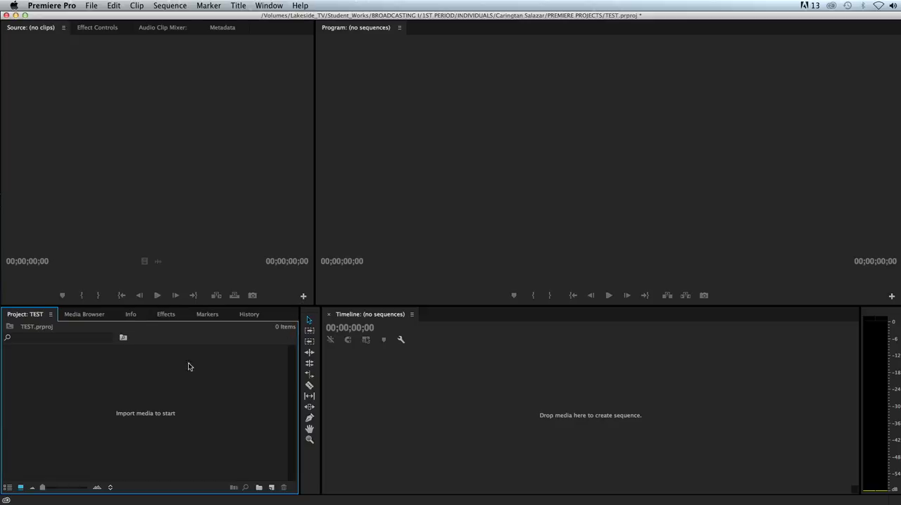
pyautogui.moveTo(187, 406)
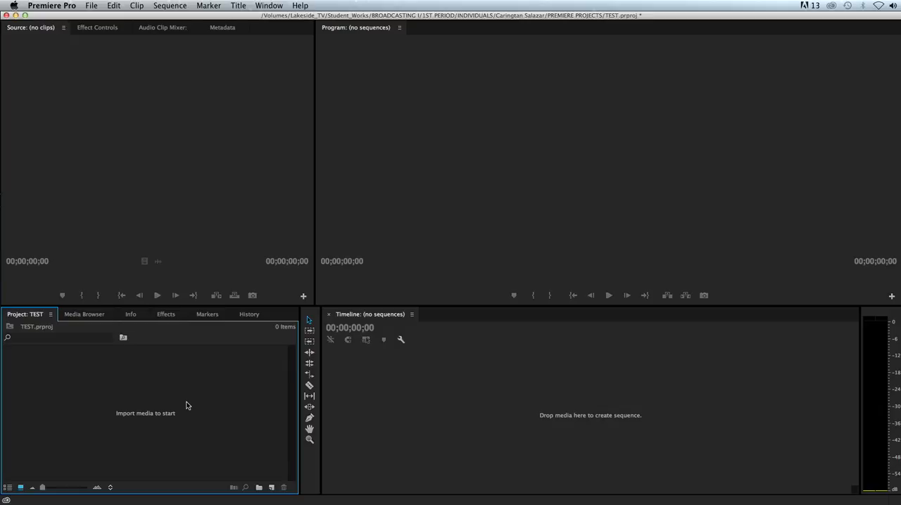
pyautogui.moveTo(188, 397)
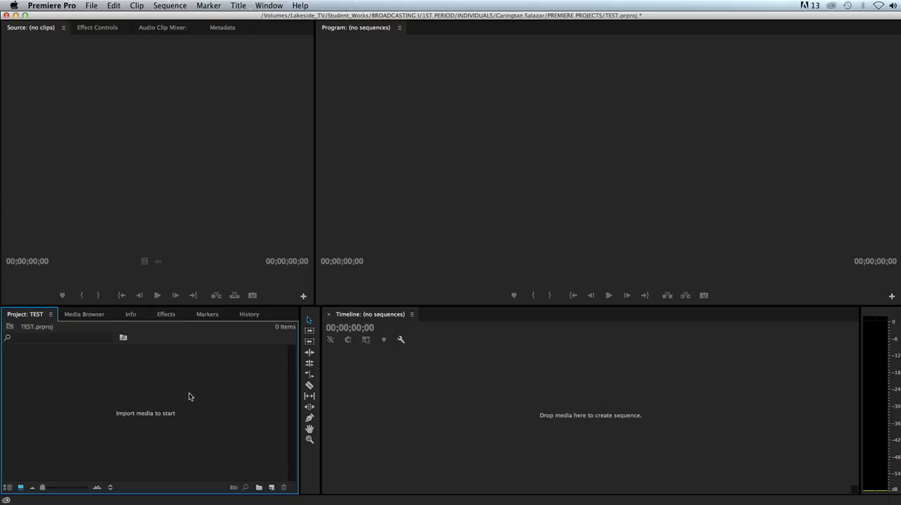
pyautogui.moveTo(178, 387)
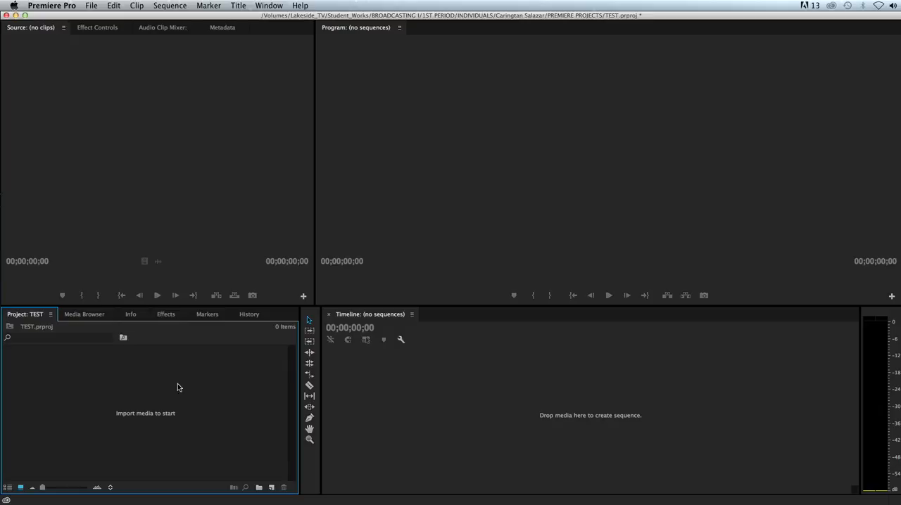
pyautogui.moveTo(197, 390)
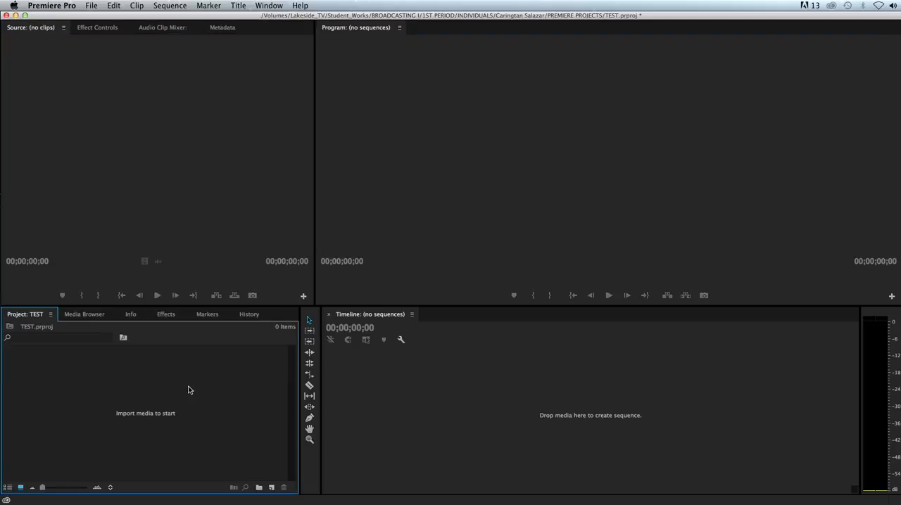
pyautogui.moveTo(177, 399)
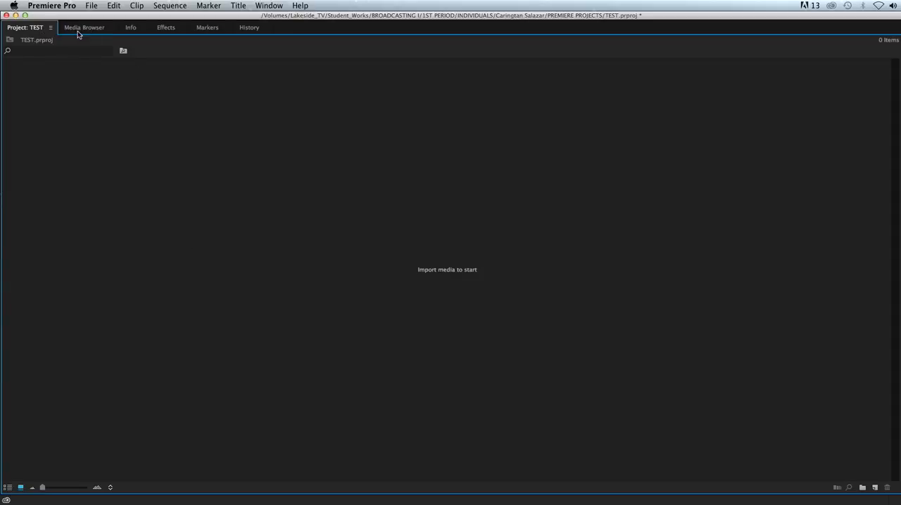
# In the Media Browser, drill down the Lakeside_TV share into the BROADCASTING I folder.
pyautogui.click(85, 26)
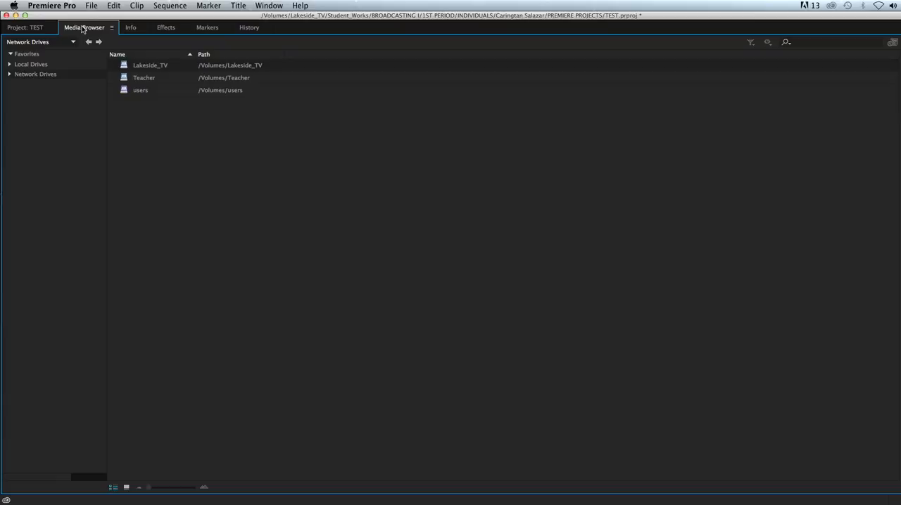
pyautogui.moveTo(71, 78)
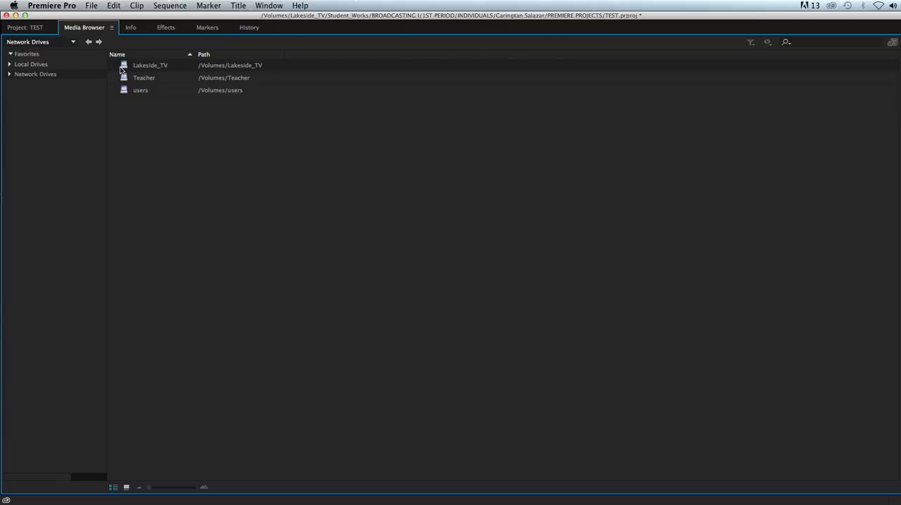
pyautogui.doubleClick(149, 64)
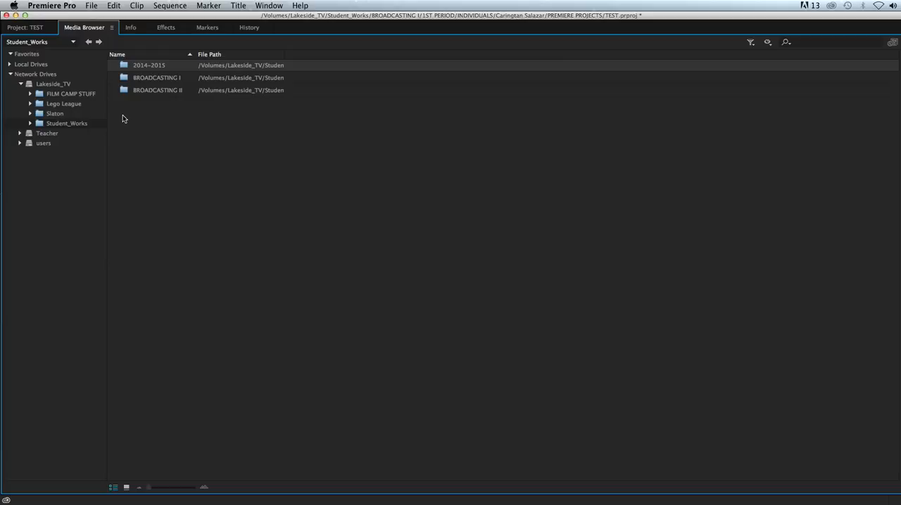
pyautogui.moveTo(126, 81)
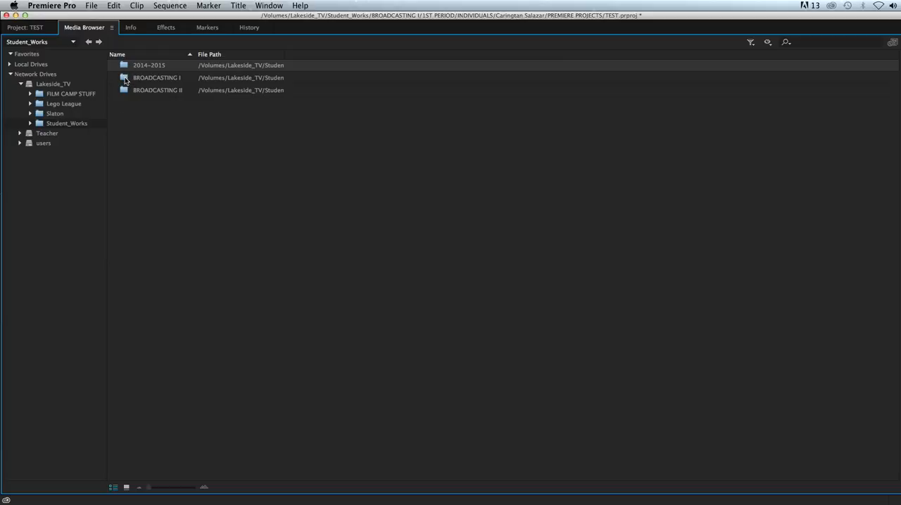
pyautogui.doubleClick(157, 78)
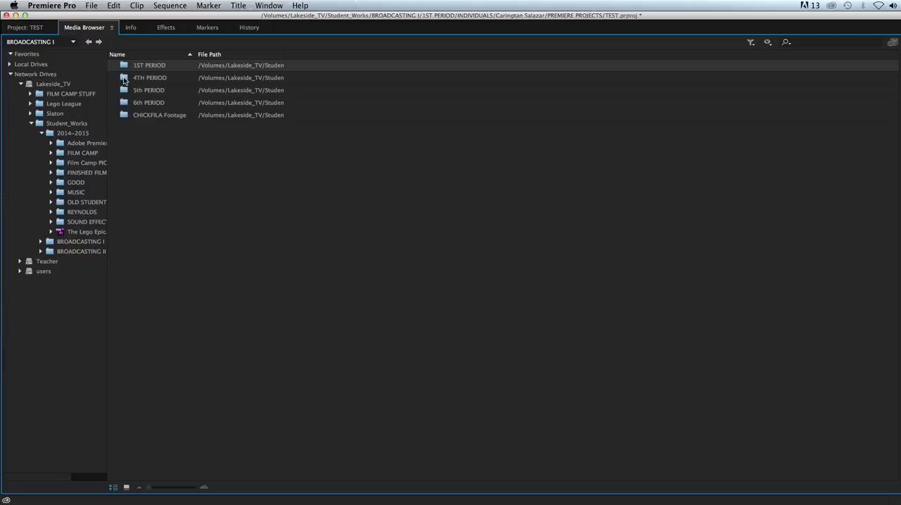
pyautogui.moveTo(126, 119)
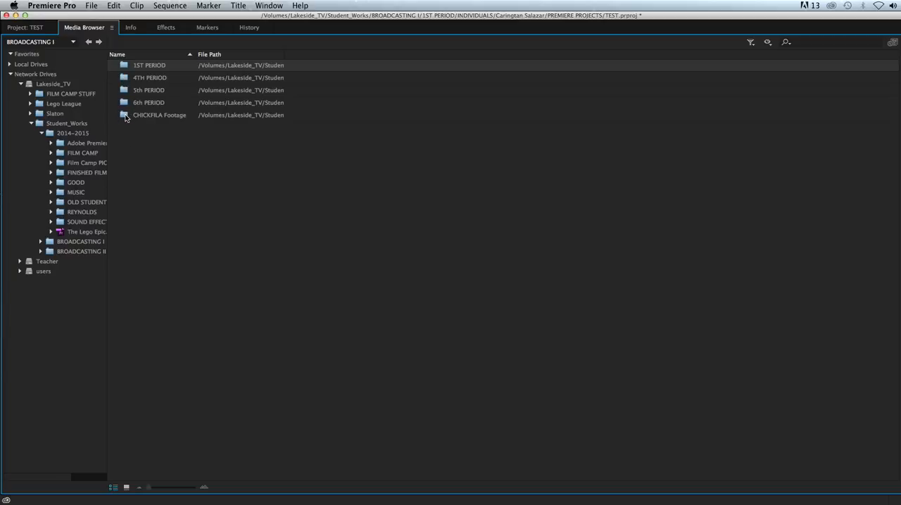
# Peek inside the CHICKFILA Footage folder, back up to BROADCASTING I and reselect it.
pyautogui.click(160, 115)
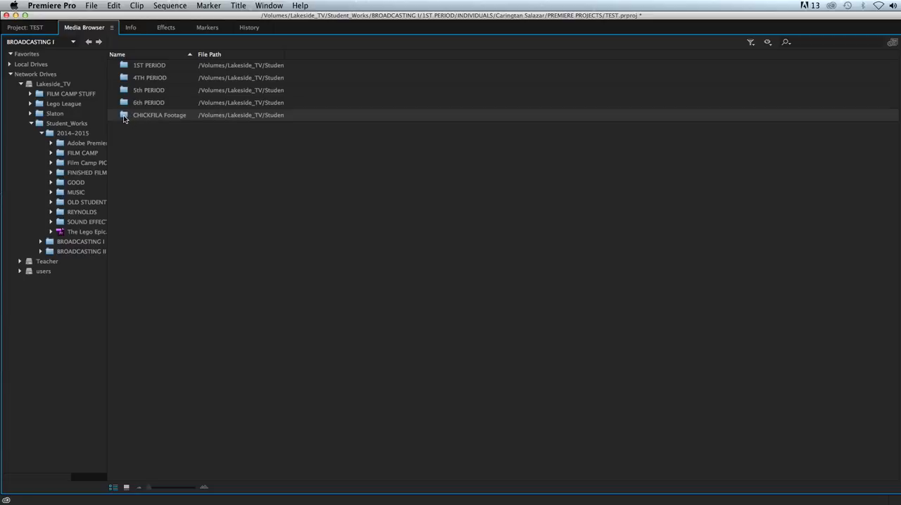
pyautogui.doubleClick(159, 116)
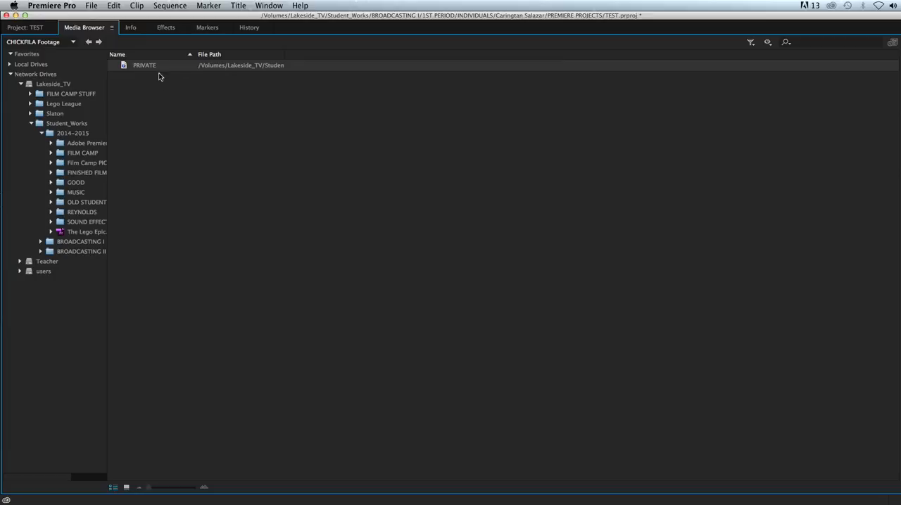
pyautogui.click(88, 41)
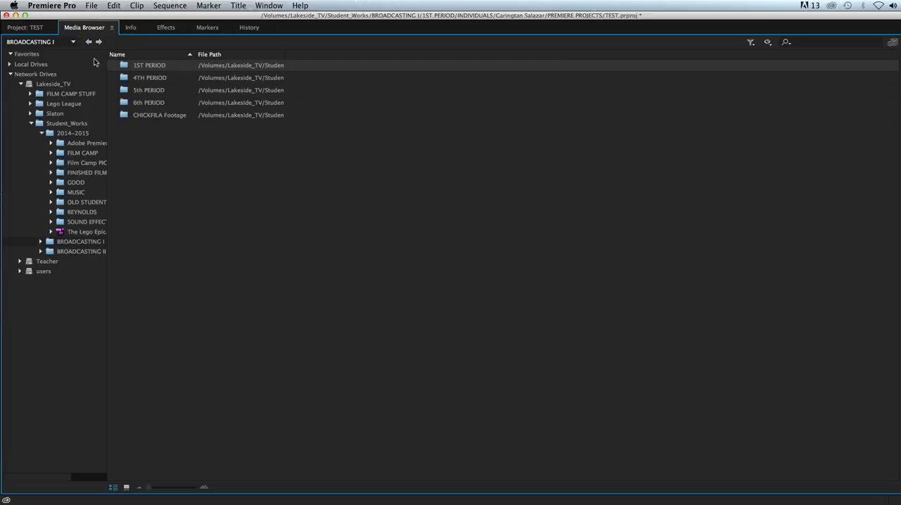
pyautogui.click(159, 115)
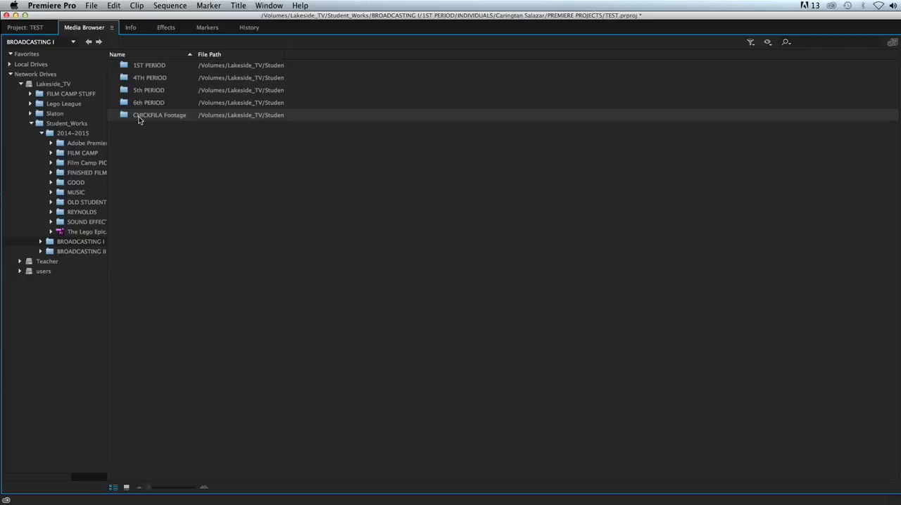
# Import the CHICKFILA Footage folder from its context menu and dismiss the unsupported-format error.
pyautogui.rightClick(159, 115)
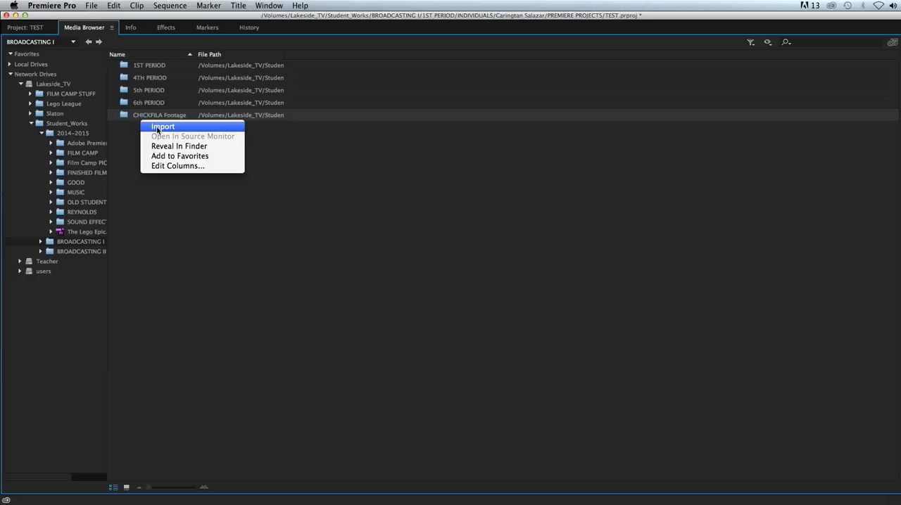
pyautogui.click(163, 126)
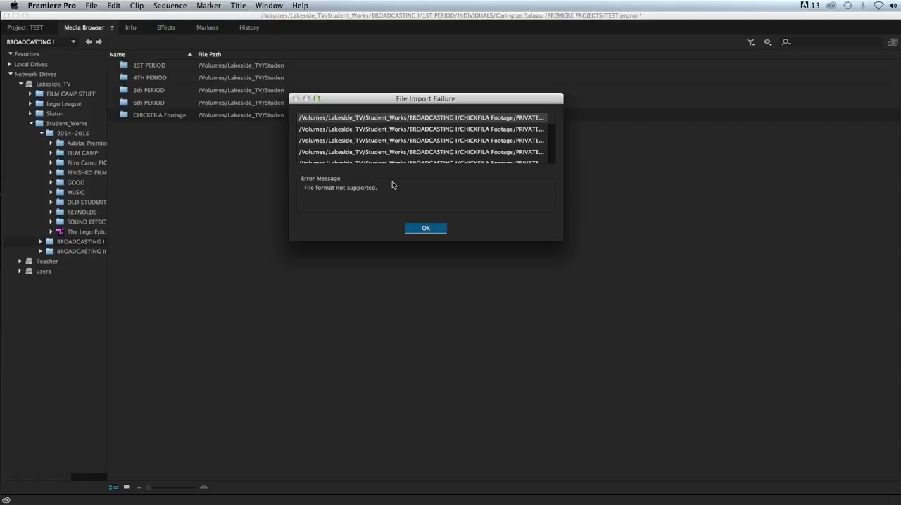
pyautogui.moveTo(411, 135)
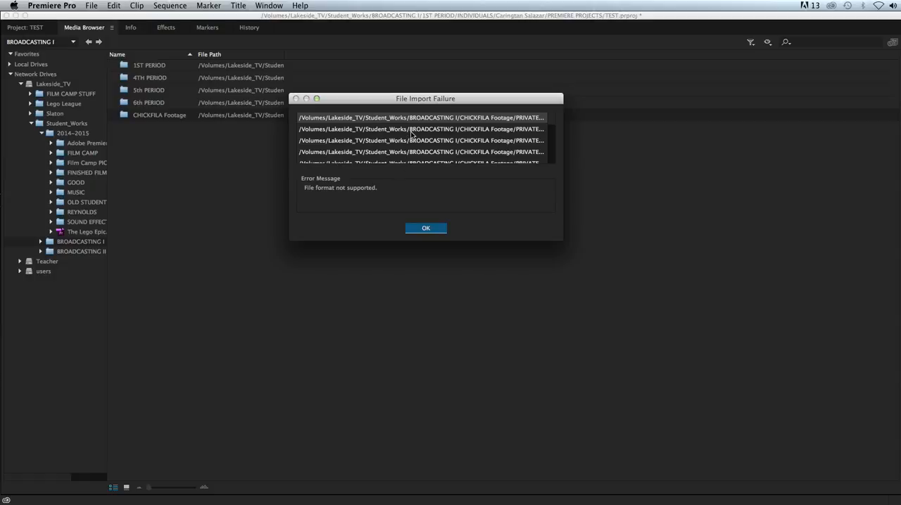
pyautogui.moveTo(326, 204)
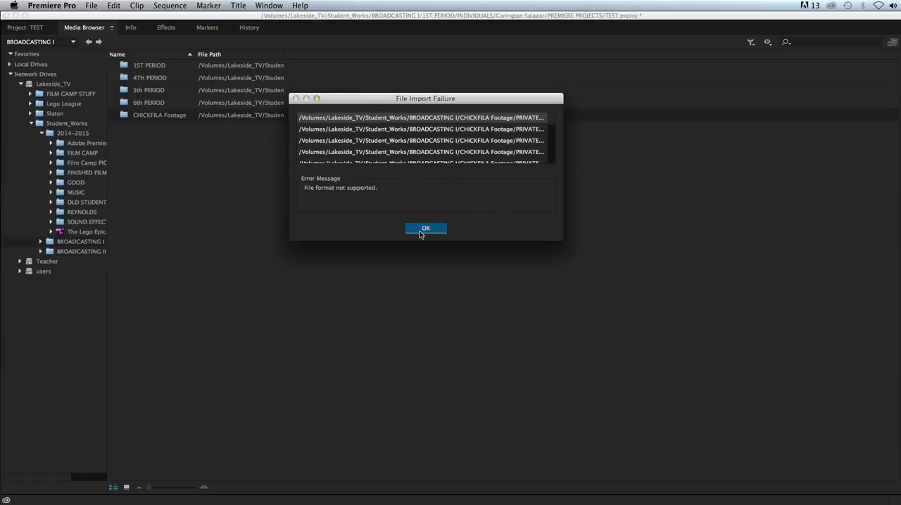
pyautogui.click(425, 228)
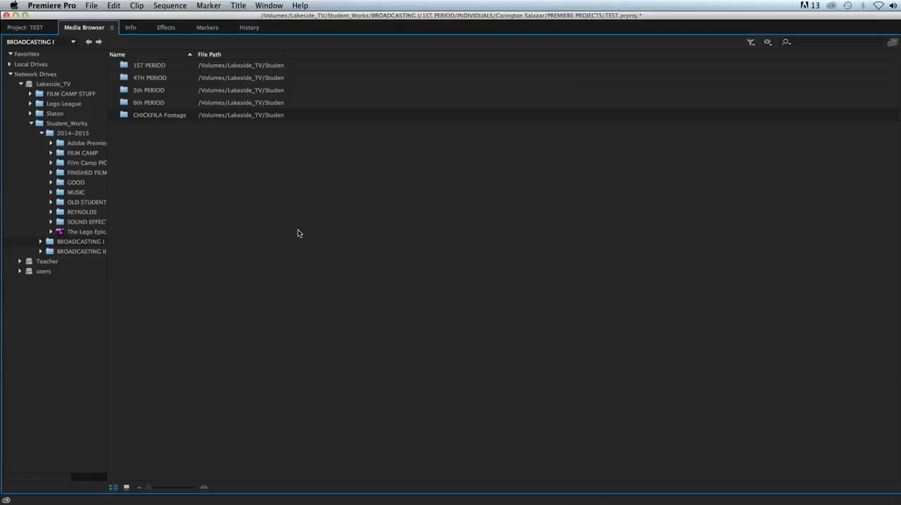
pyautogui.moveTo(335, 256)
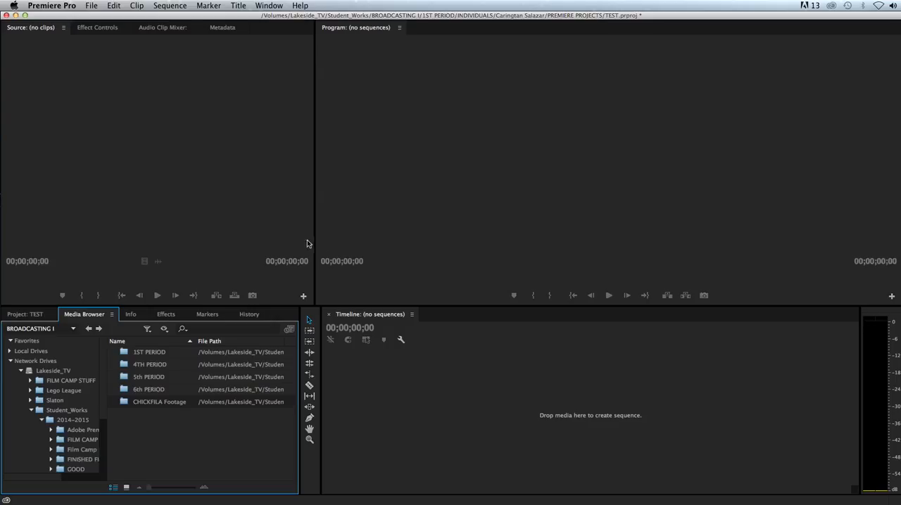
pyautogui.moveTo(25, 318)
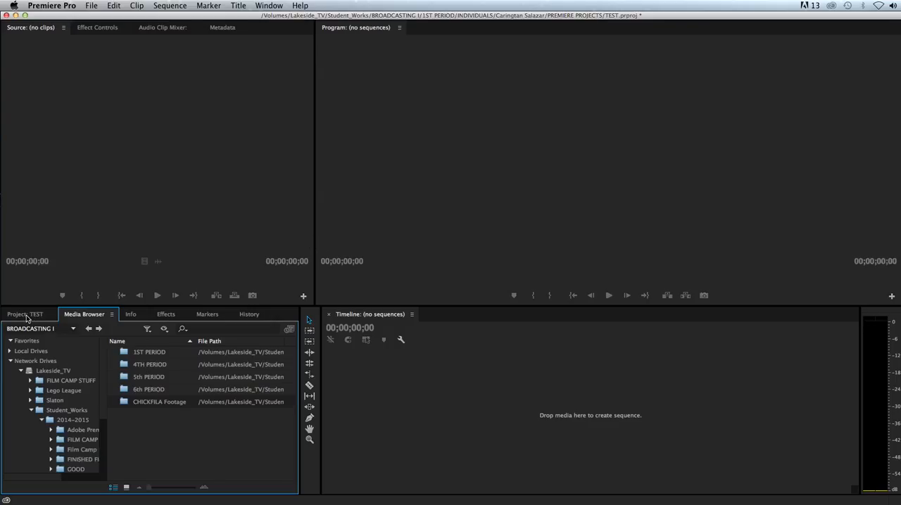
# Show the TEST project panel, now holding the CHICKFILA Footage bin with 1 item.
pyautogui.click(25, 314)
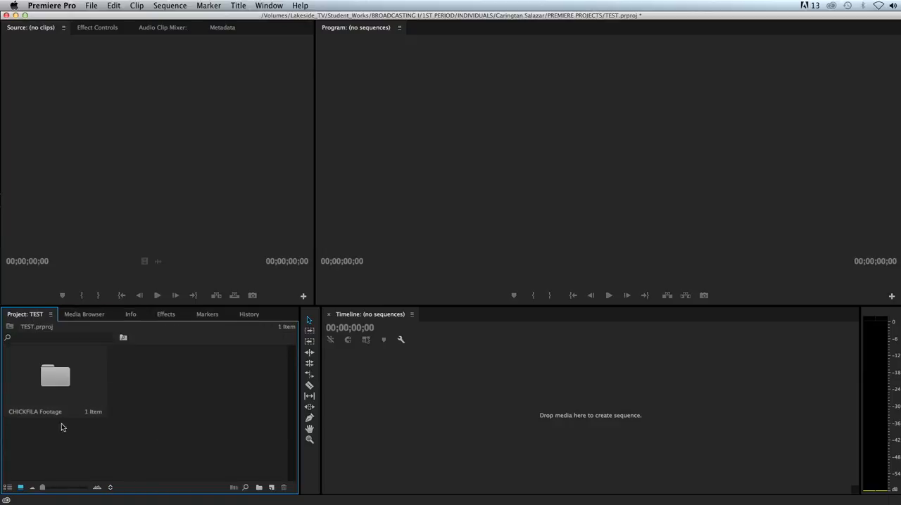
pyautogui.moveTo(43, 417)
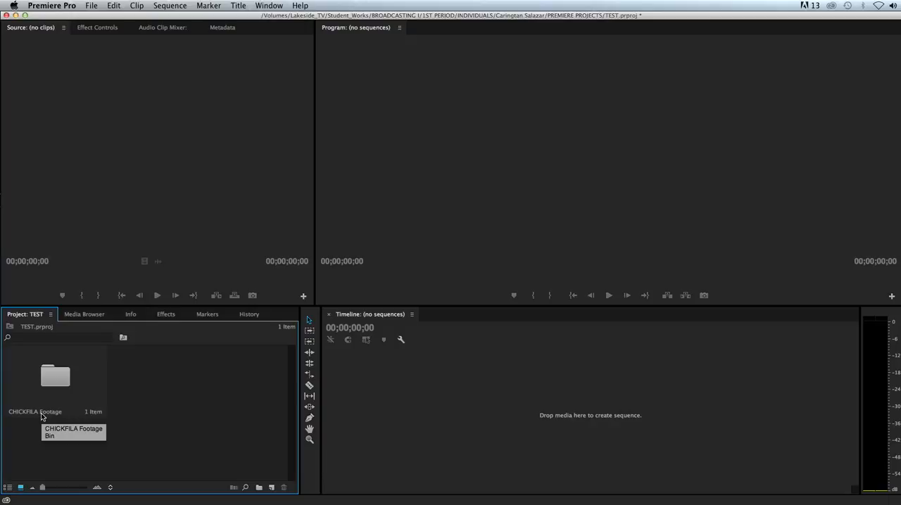
pyautogui.moveTo(102, 411)
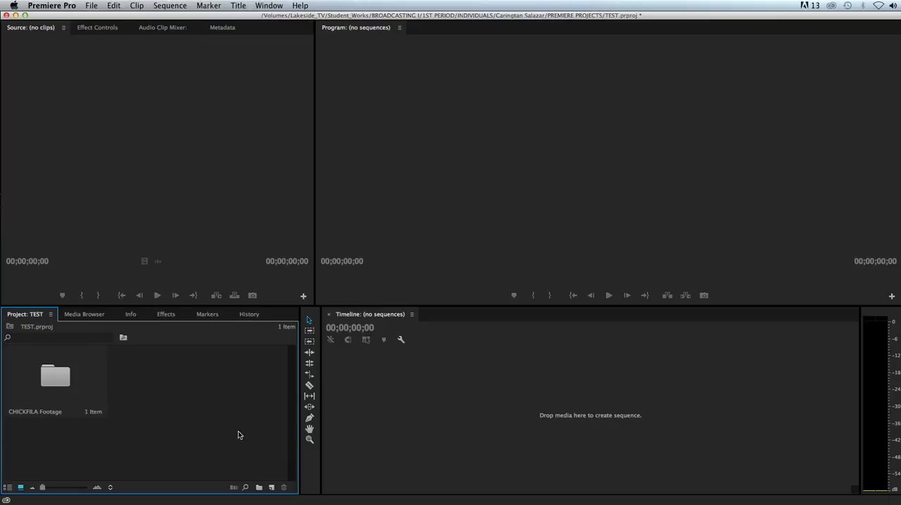
pyautogui.moveTo(226, 405)
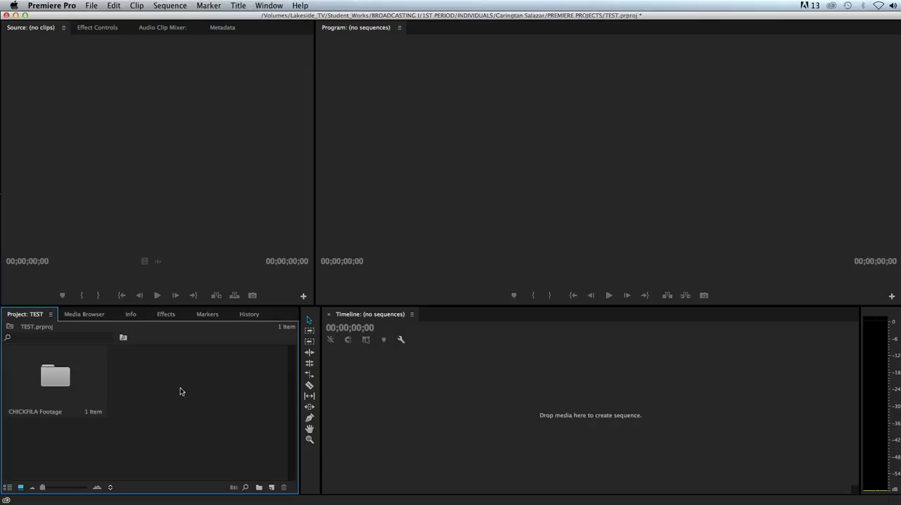
pyautogui.moveTo(169, 374)
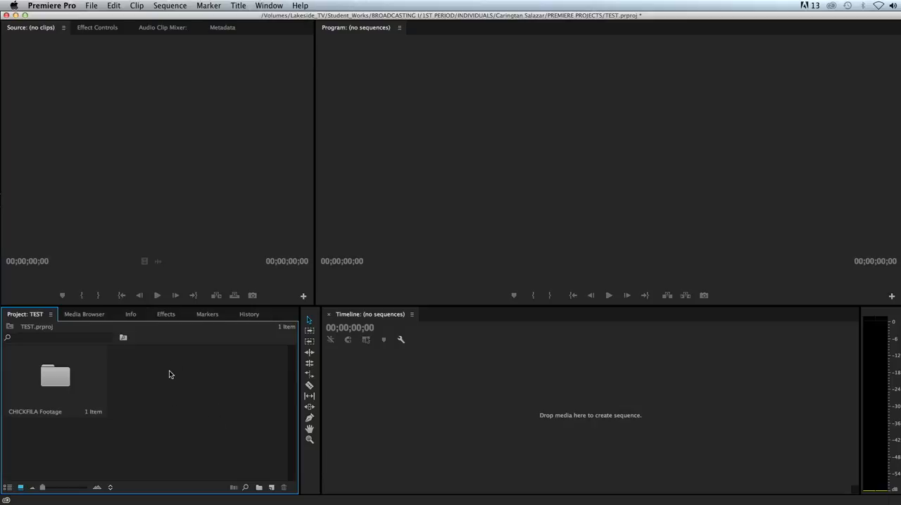
pyautogui.moveTo(200, 460)
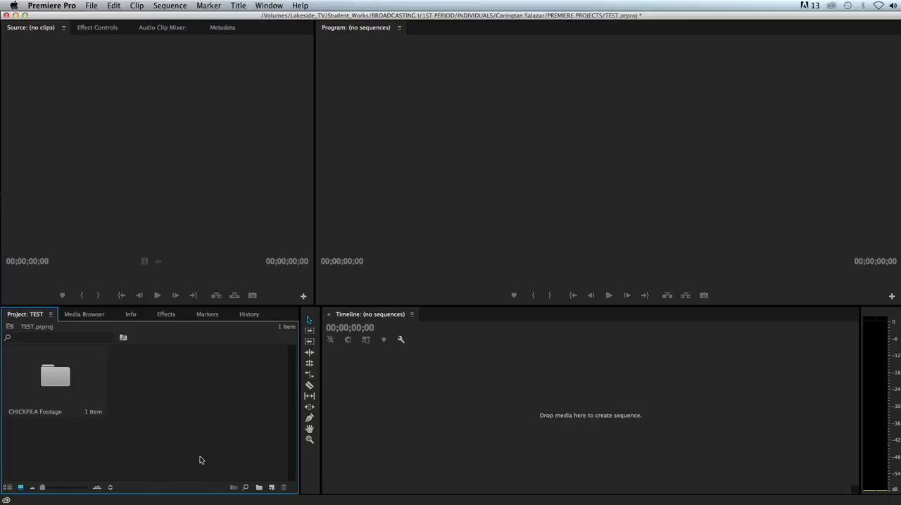
pyautogui.moveTo(148, 407)
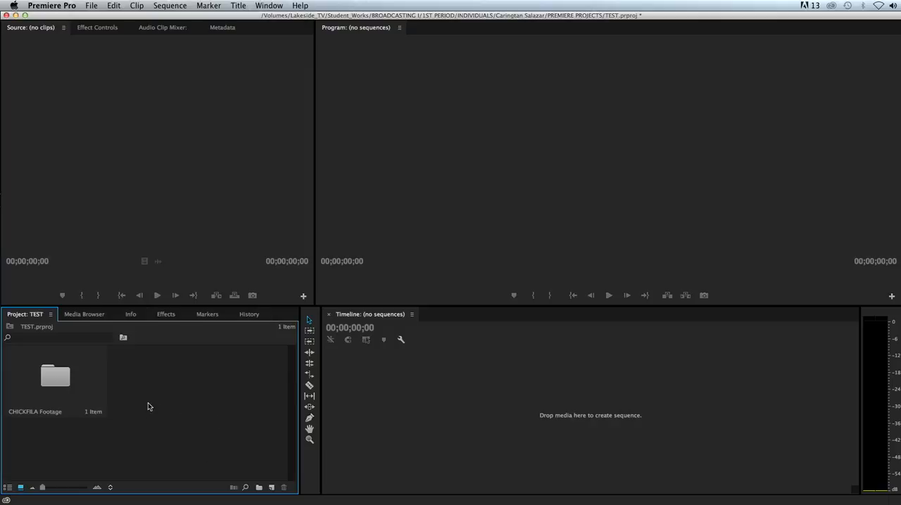
pyautogui.moveTo(60, 97)
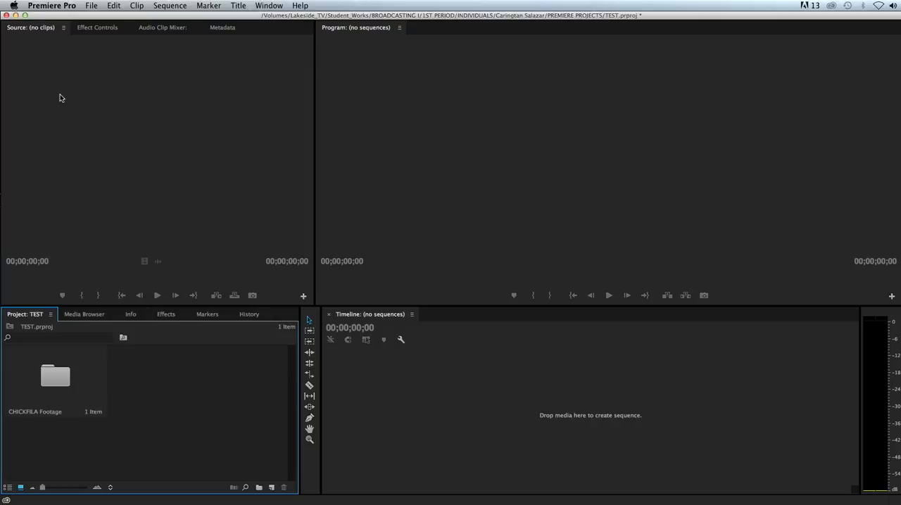
# Import the '1 - Starting Premiere' video from the Desktop via File > Import.
pyautogui.click(90, 6)
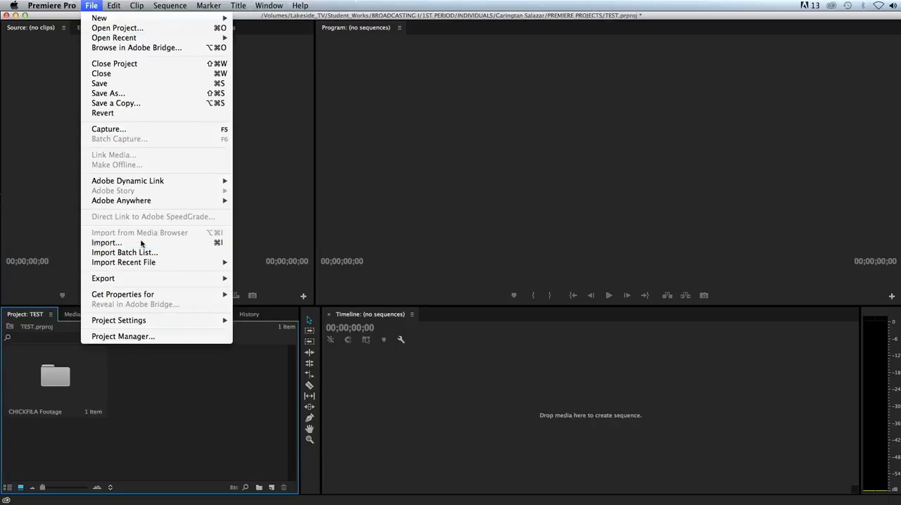
pyautogui.click(107, 242)
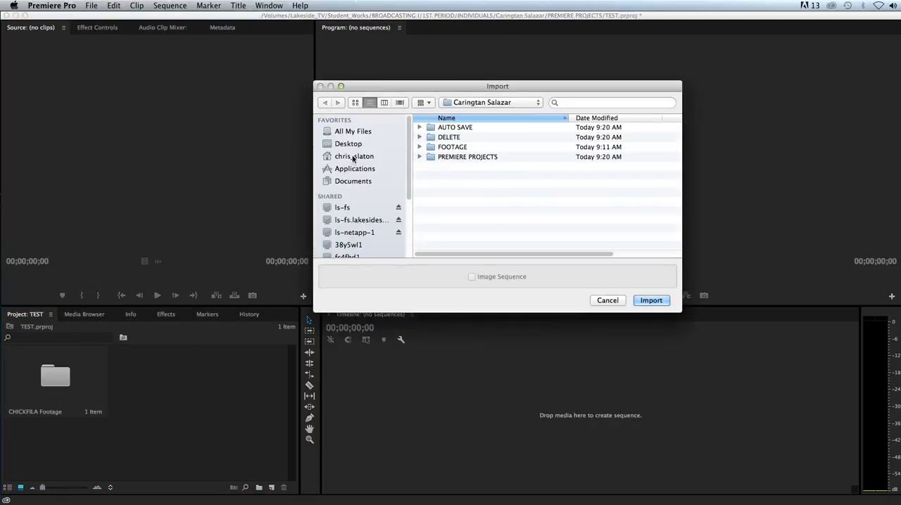
pyautogui.click(349, 144)
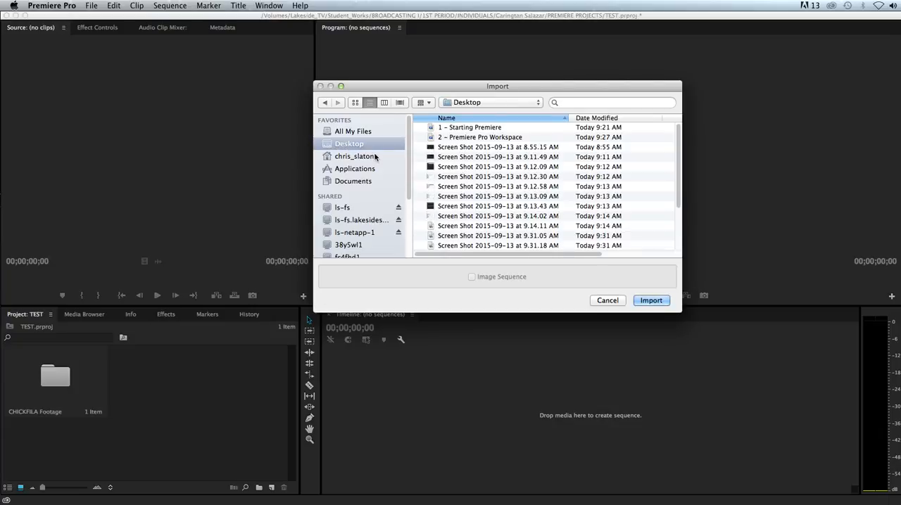
pyautogui.scroll(-3)
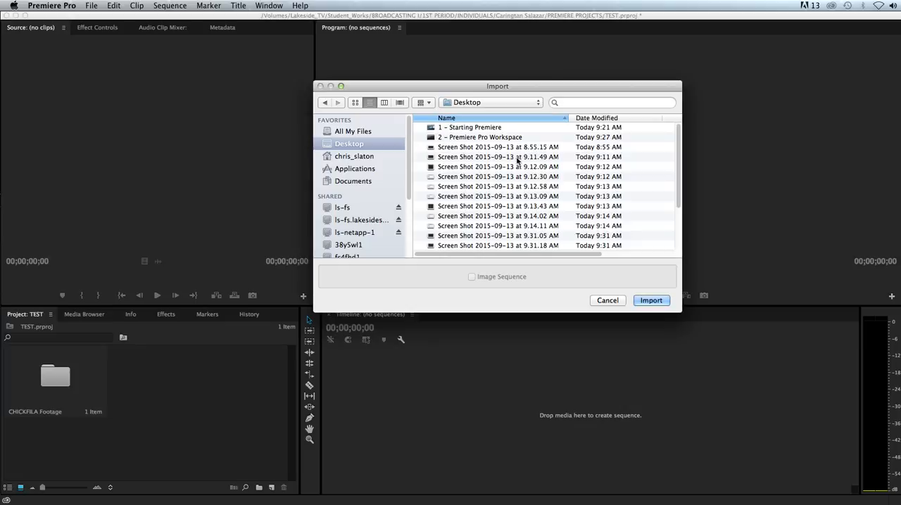
pyautogui.click(470, 128)
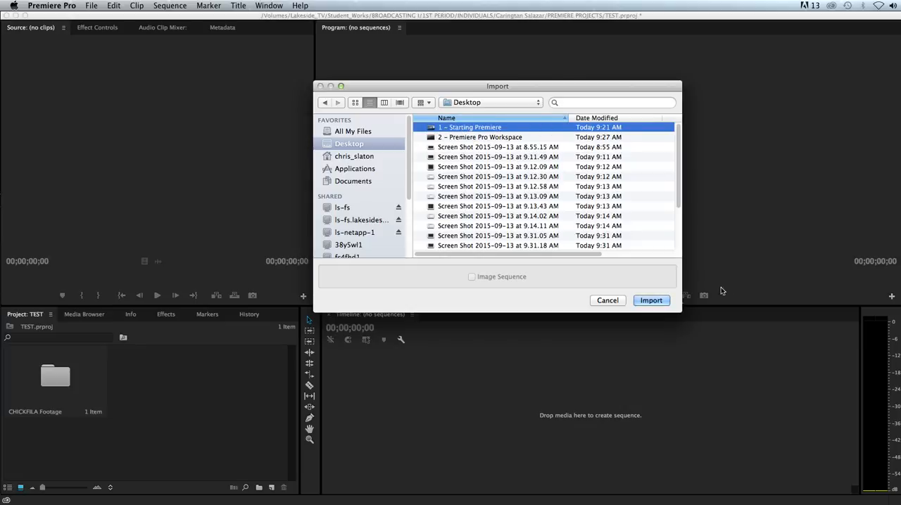
pyautogui.click(650, 302)
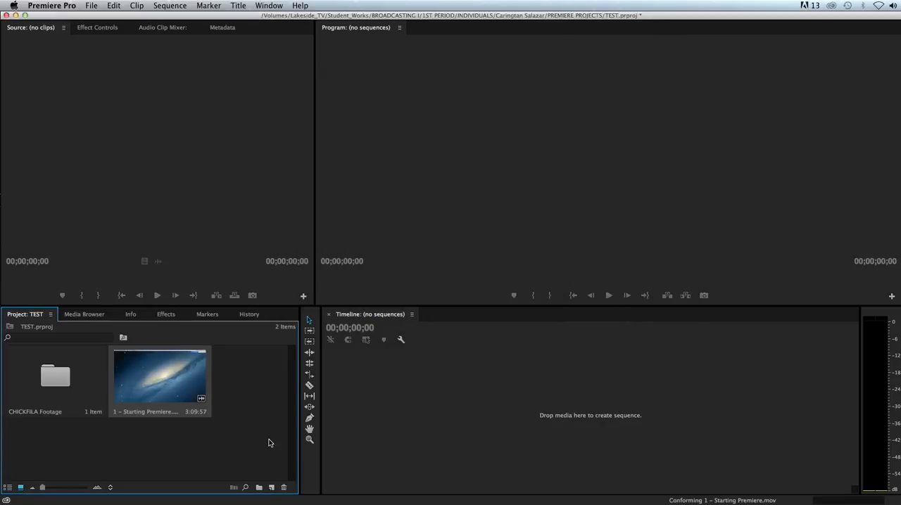
pyautogui.moveTo(266, 428)
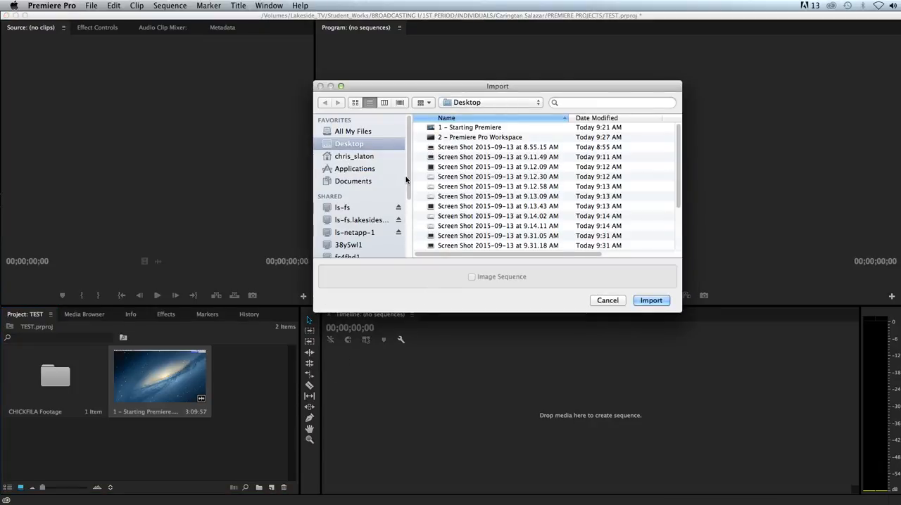
# In the Import dialog, browse the Lakeside_TV share down through BROADCASTING I > 1ST PERIOD to the student's own folder.
pyautogui.scroll(-3)
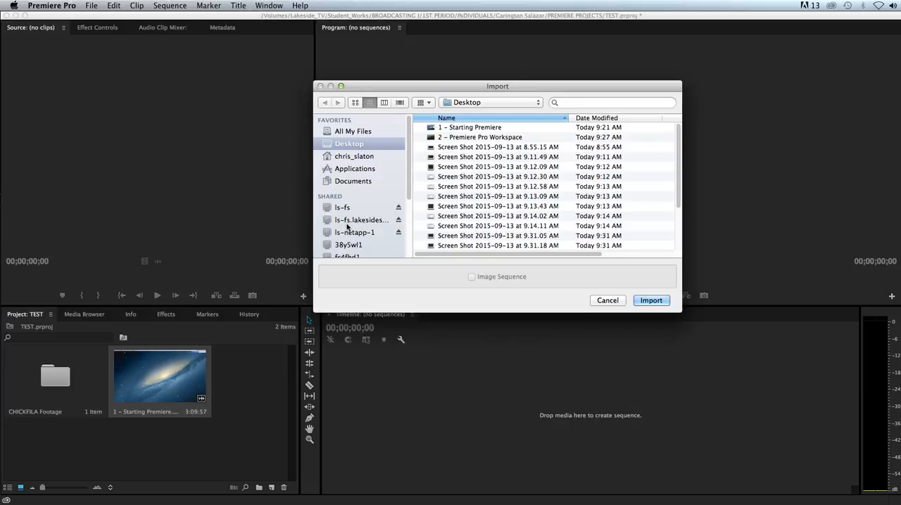
pyautogui.click(354, 232)
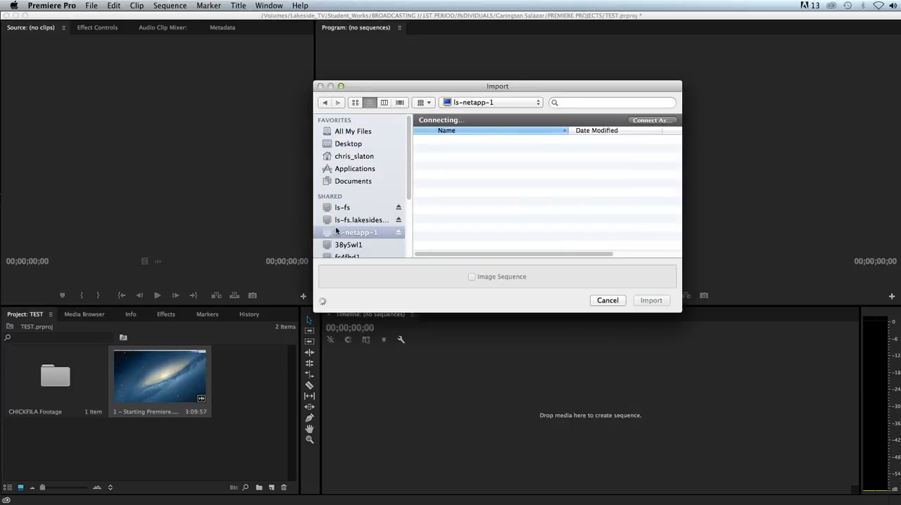
pyautogui.moveTo(445, 143)
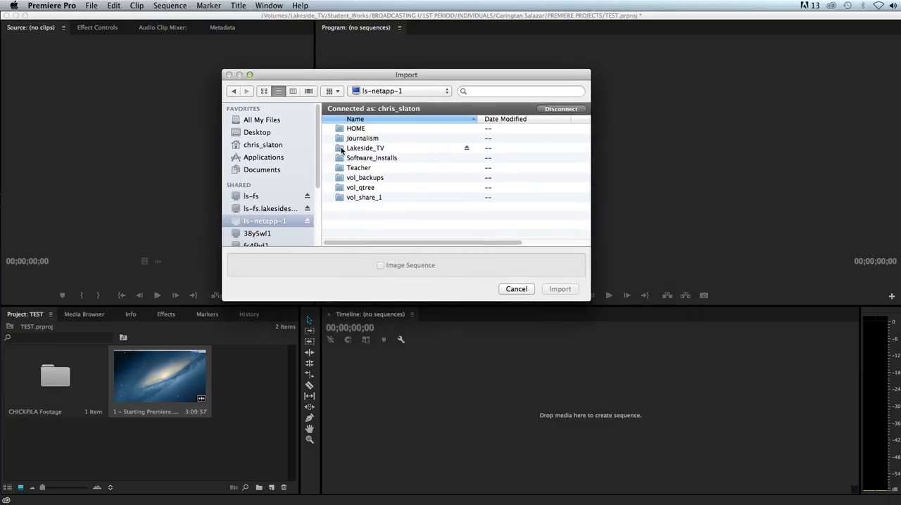
pyautogui.doubleClick(366, 148)
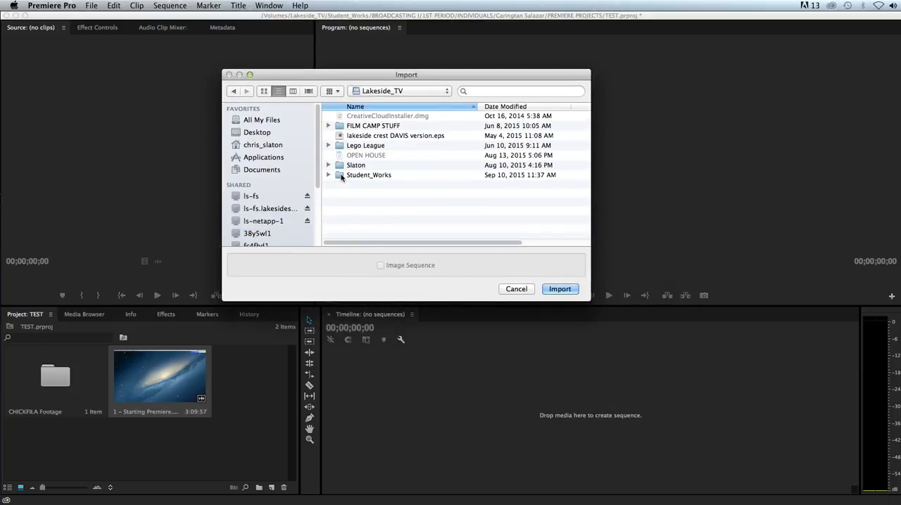
pyautogui.doubleClick(369, 175)
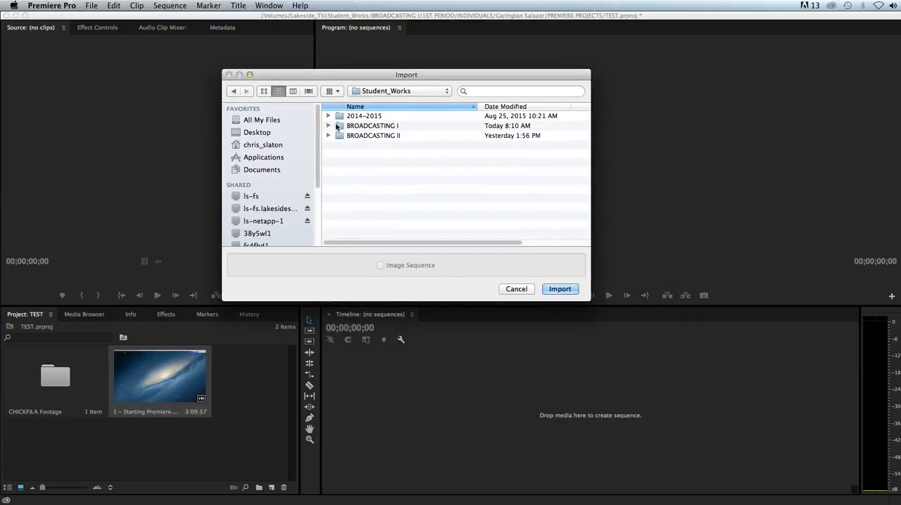
pyautogui.doubleClick(372, 126)
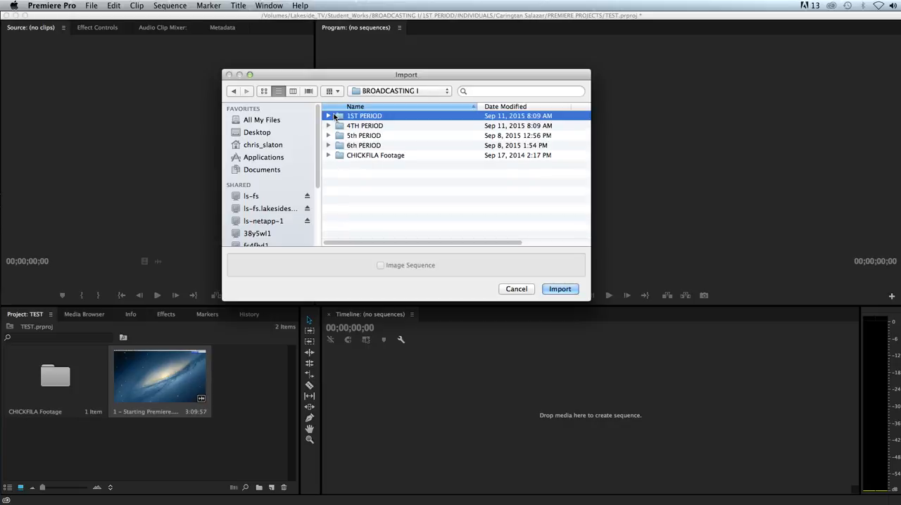
pyautogui.doubleClick(363, 116)
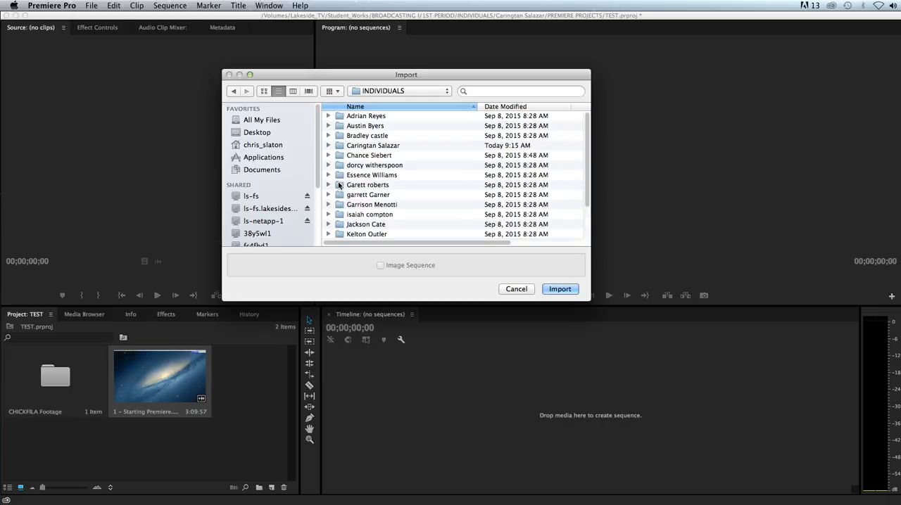
pyautogui.doubleClick(371, 145)
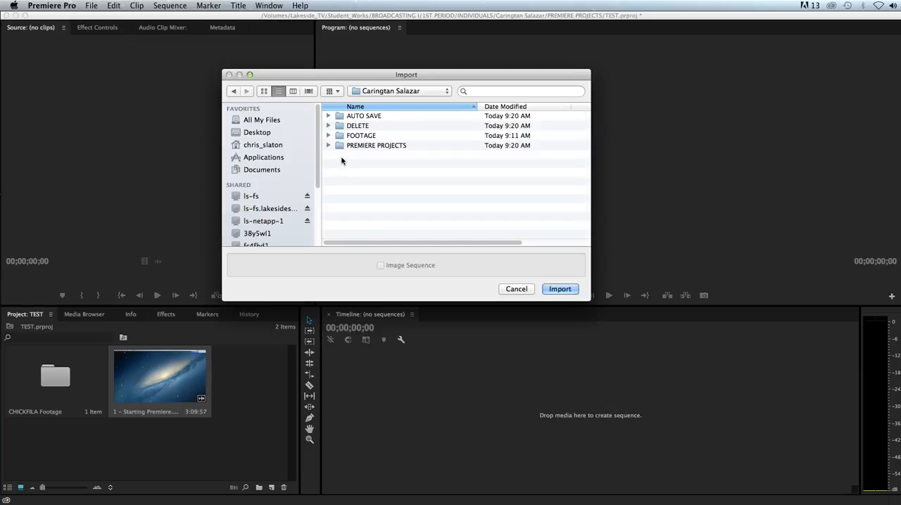
# Import the 9-4-15 folder from FOOTAGE as a bin and dismiss the unsupported-format warning.
pyautogui.click(360, 135)
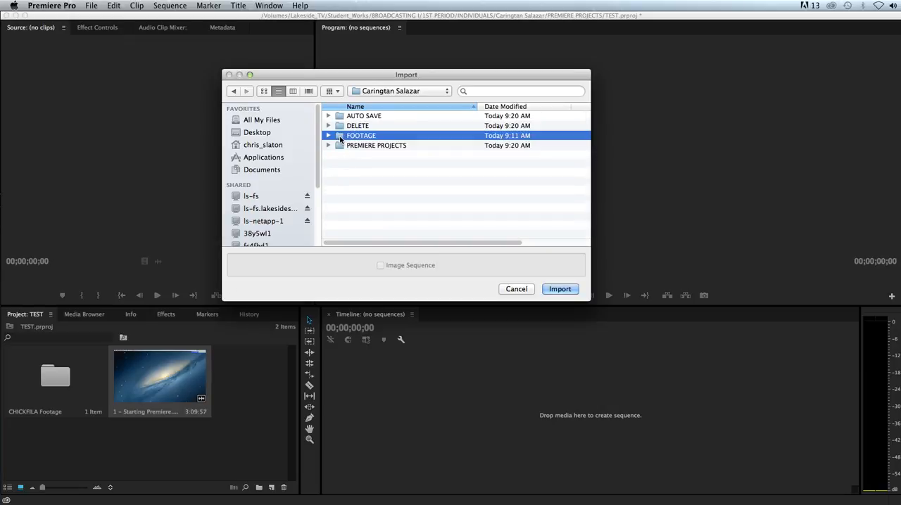
pyautogui.doubleClick(360, 135)
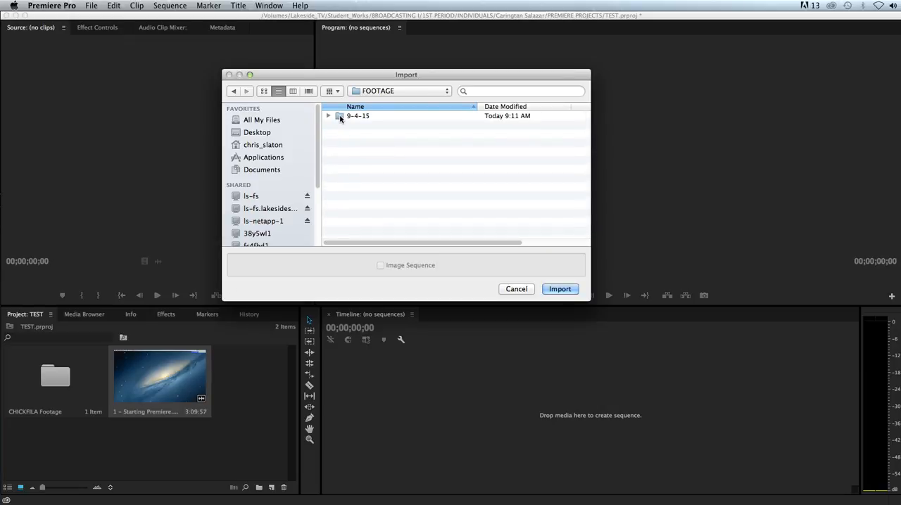
pyautogui.click(357, 115)
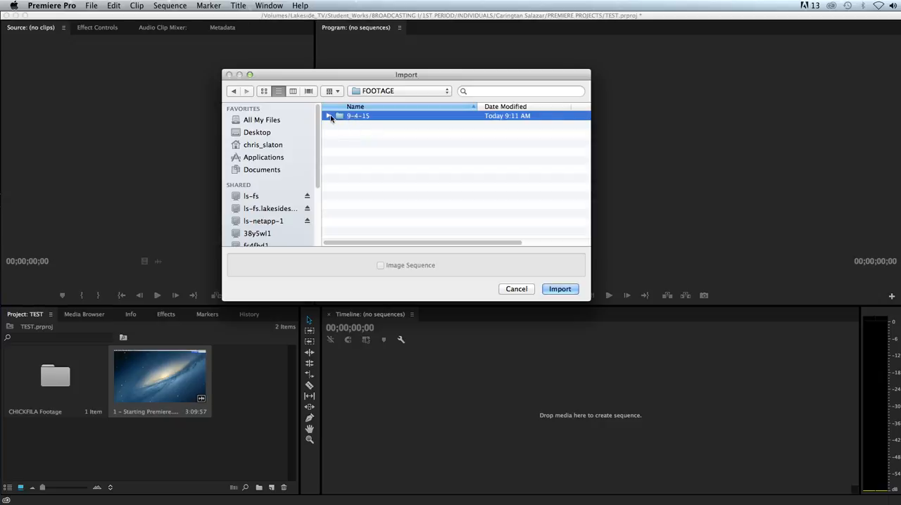
pyautogui.click(515, 289)
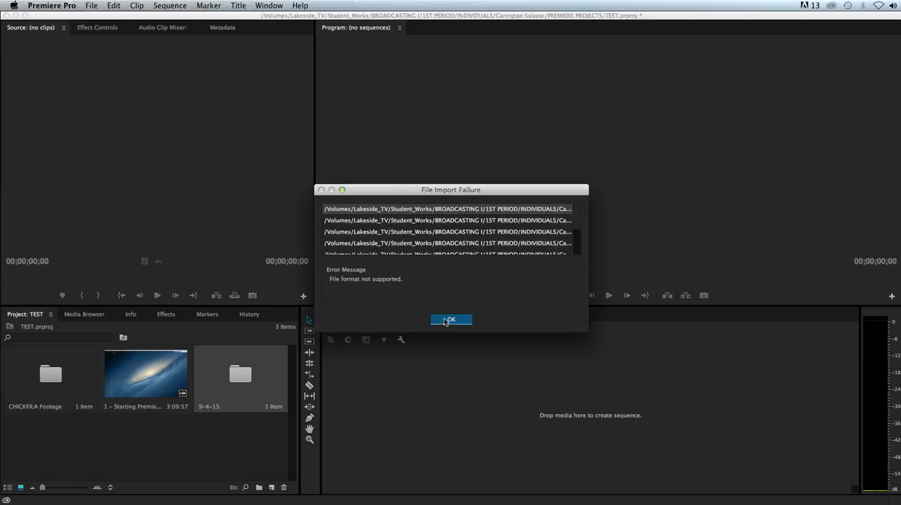
pyautogui.click(450, 319)
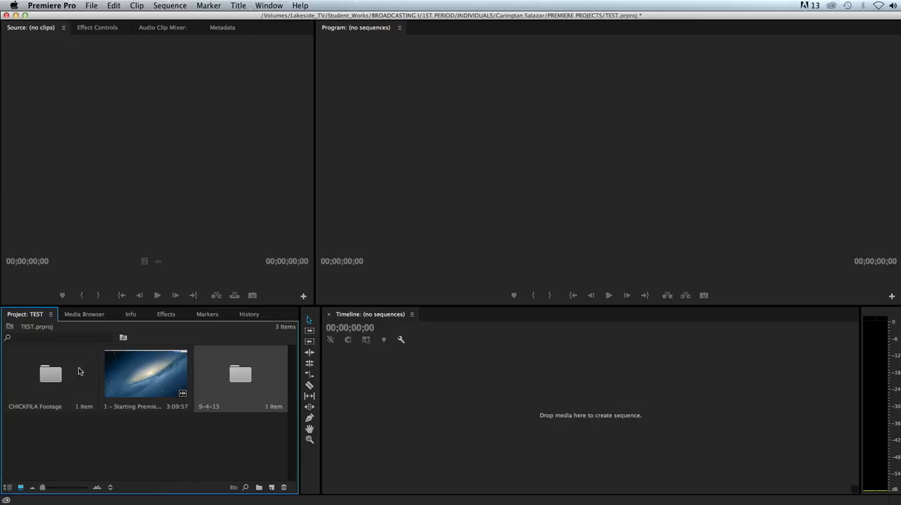
pyautogui.moveTo(154, 426)
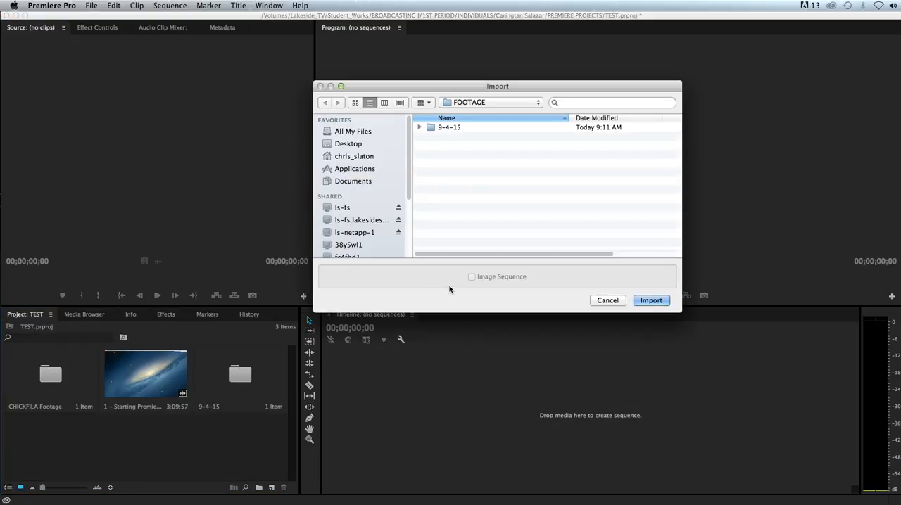
# Browse Lakeside_TV > Student_Works > 2014-2015 > SOUND EFFECTS and import car_skid_and_crash.mp3.
pyautogui.click(355, 232)
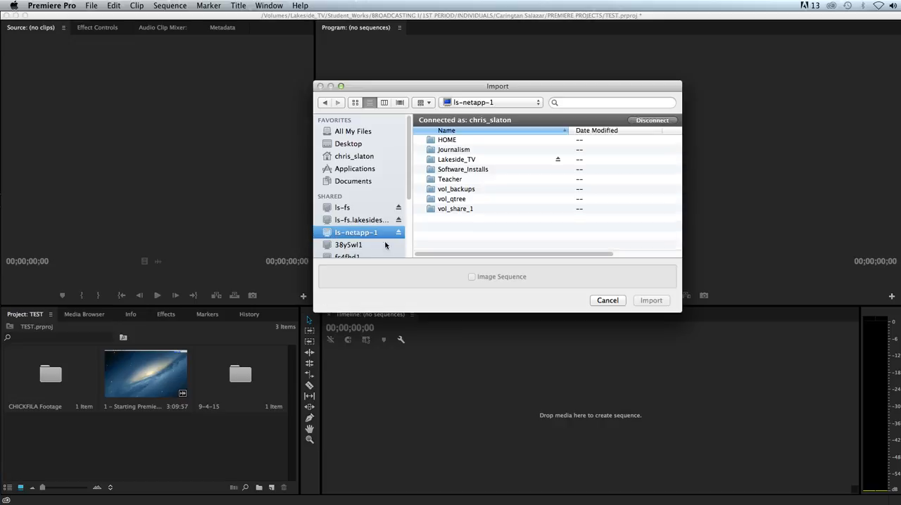
pyautogui.doubleClick(456, 159)
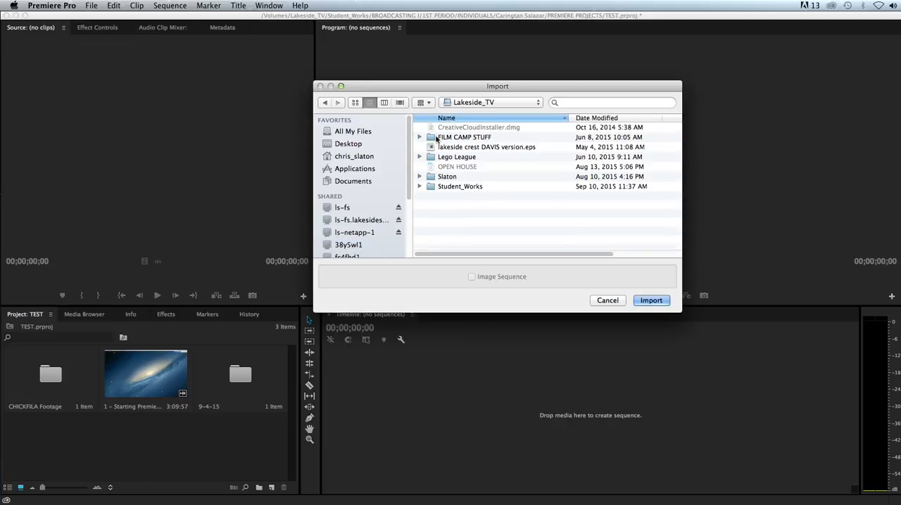
pyautogui.doubleClick(459, 186)
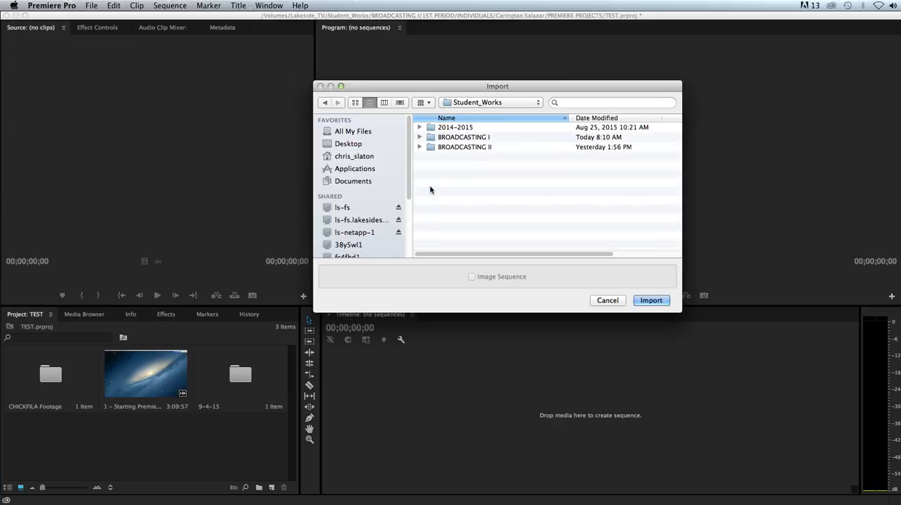
pyautogui.click(464, 146)
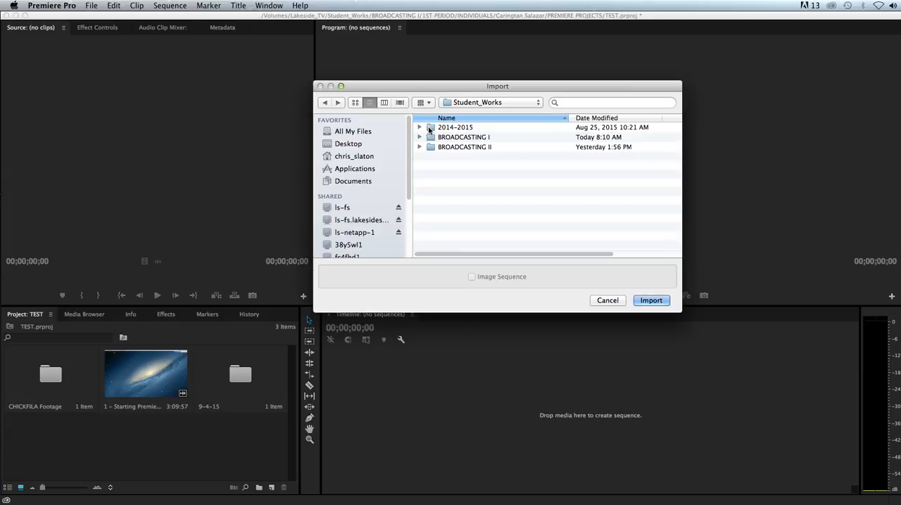
pyautogui.doubleClick(454, 128)
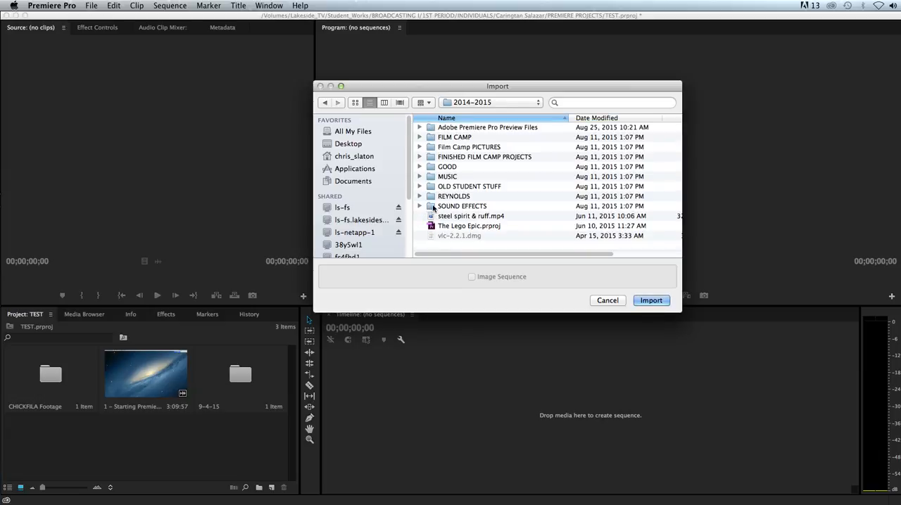
pyautogui.doubleClick(462, 206)
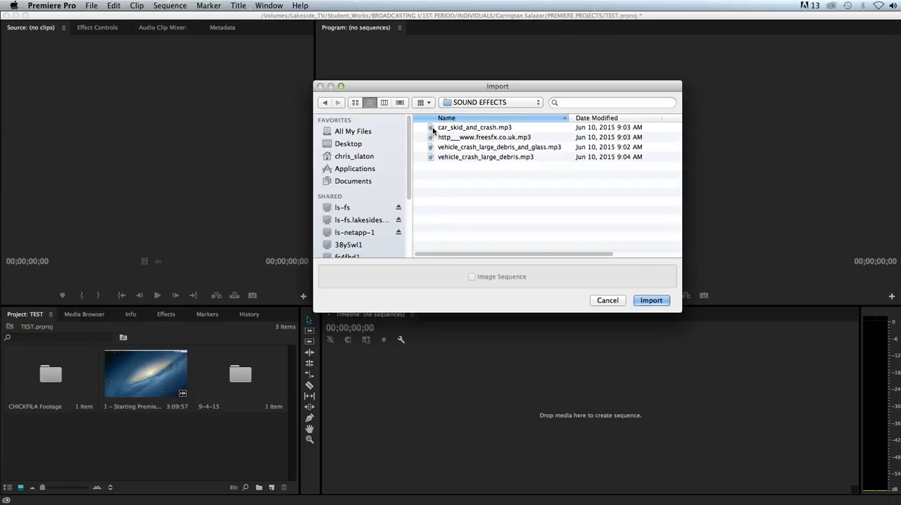
pyautogui.click(650, 302)
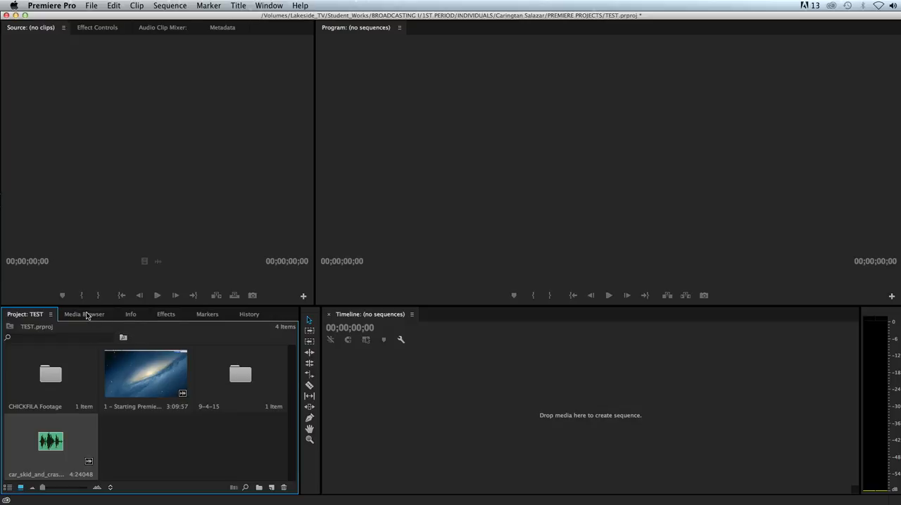
pyautogui.click(84, 314)
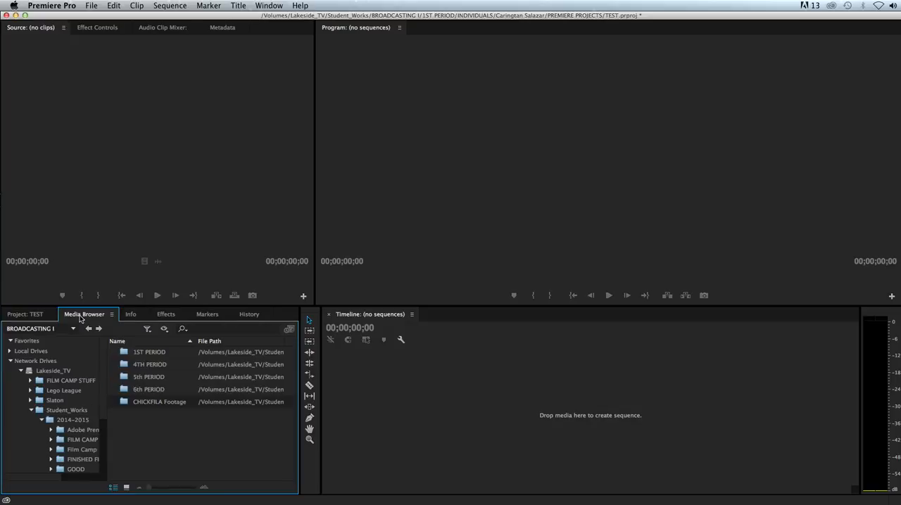
pyautogui.click(26, 314)
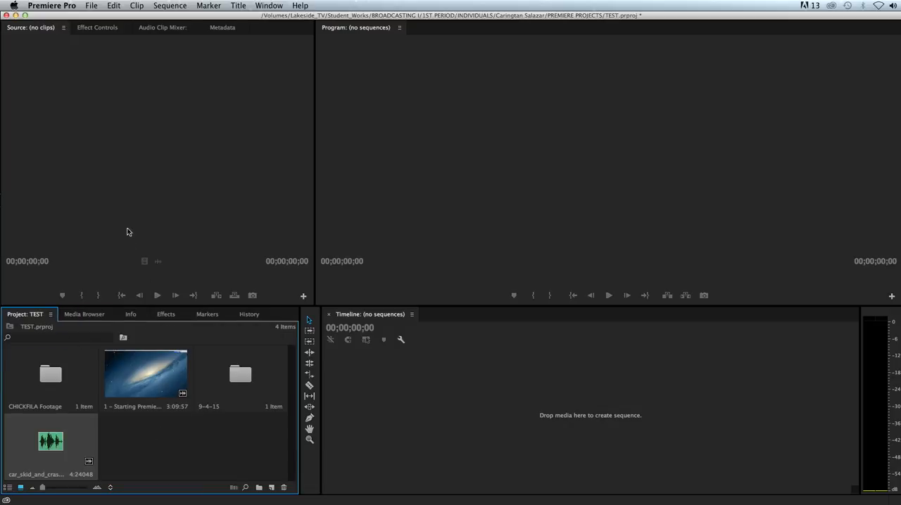
pyautogui.moveTo(182, 440)
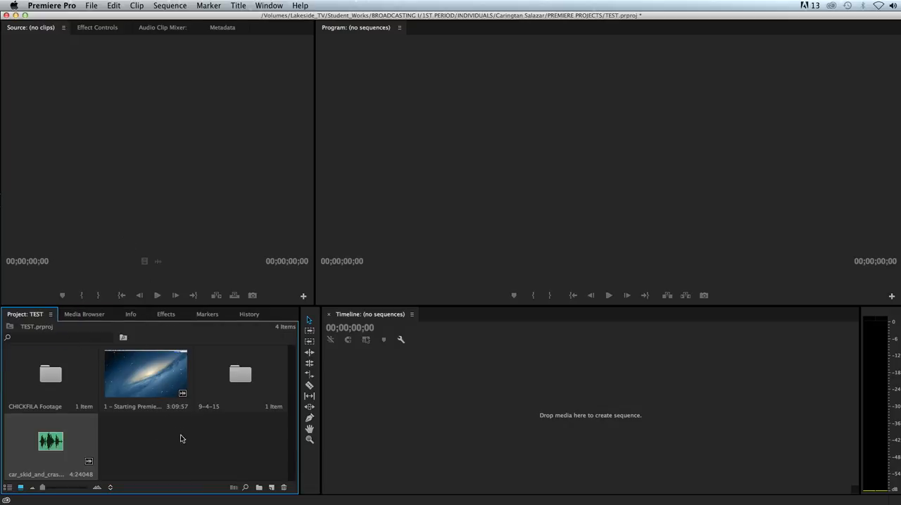
pyautogui.moveTo(183, 460)
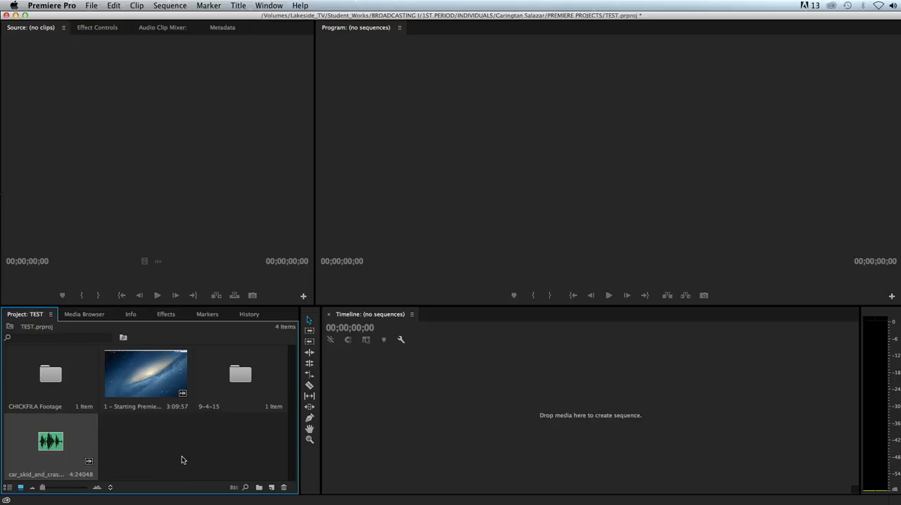